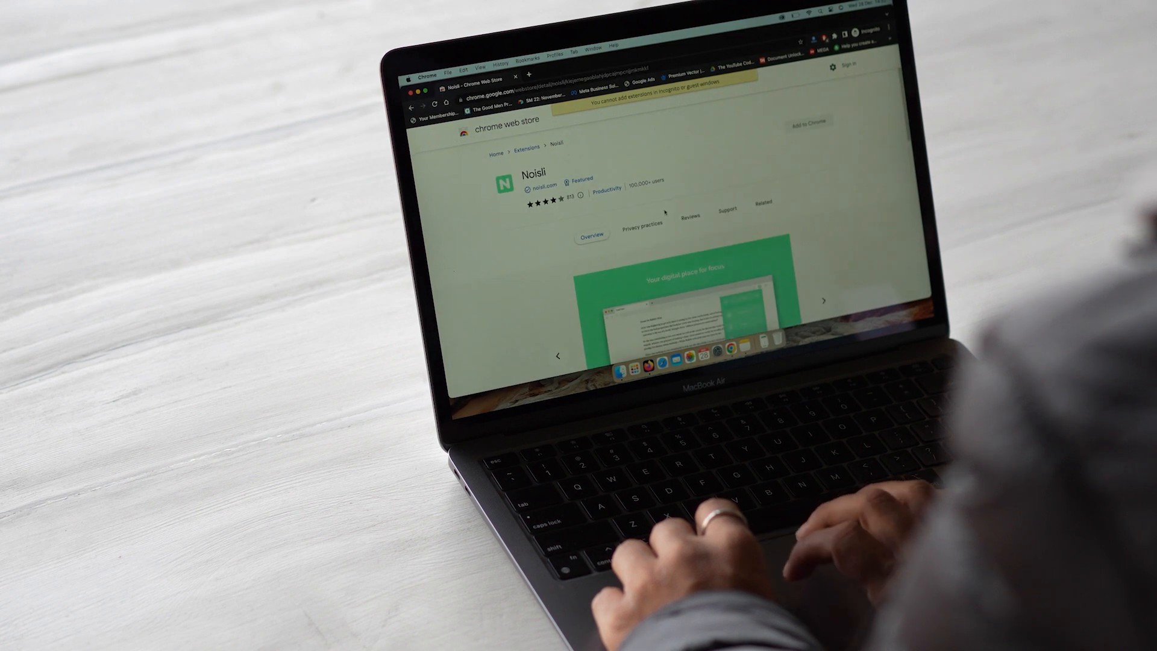
- Browse Noisli's screenshot carousel through the playlists, Favorites and timer slides
{"action": "scroll", "scroll_direction": "down", "scroll_amount": 3}
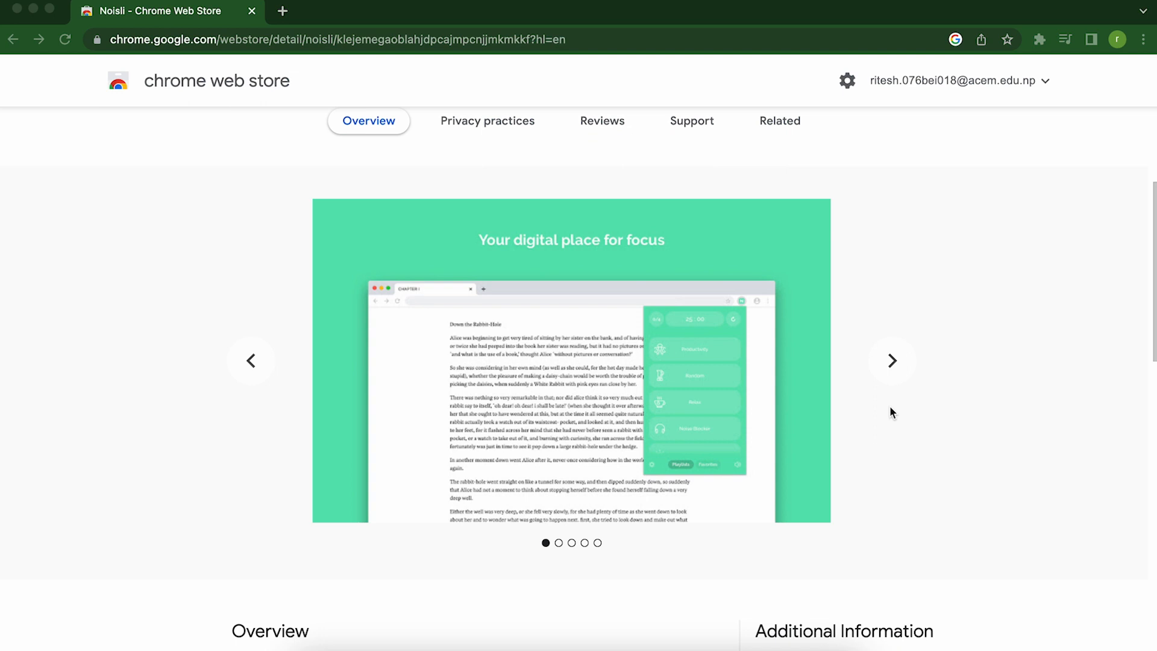
{"action": "mouse_move", "coordinate": [892, 361]}
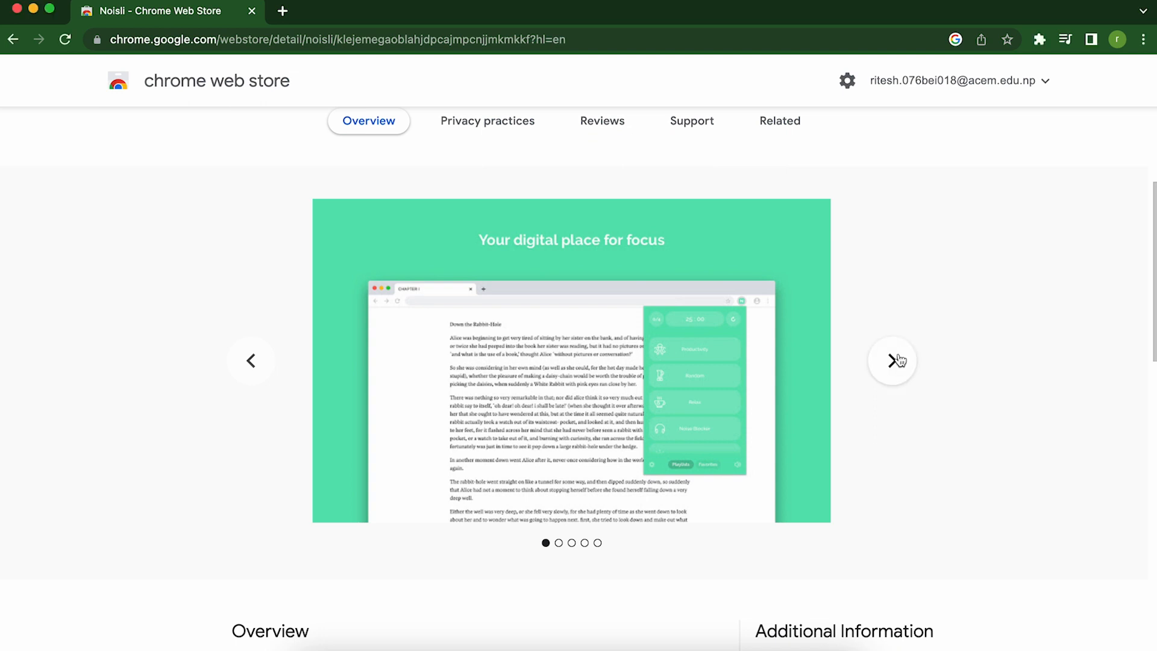
{"action": "left_click", "coordinate": [891, 361]}
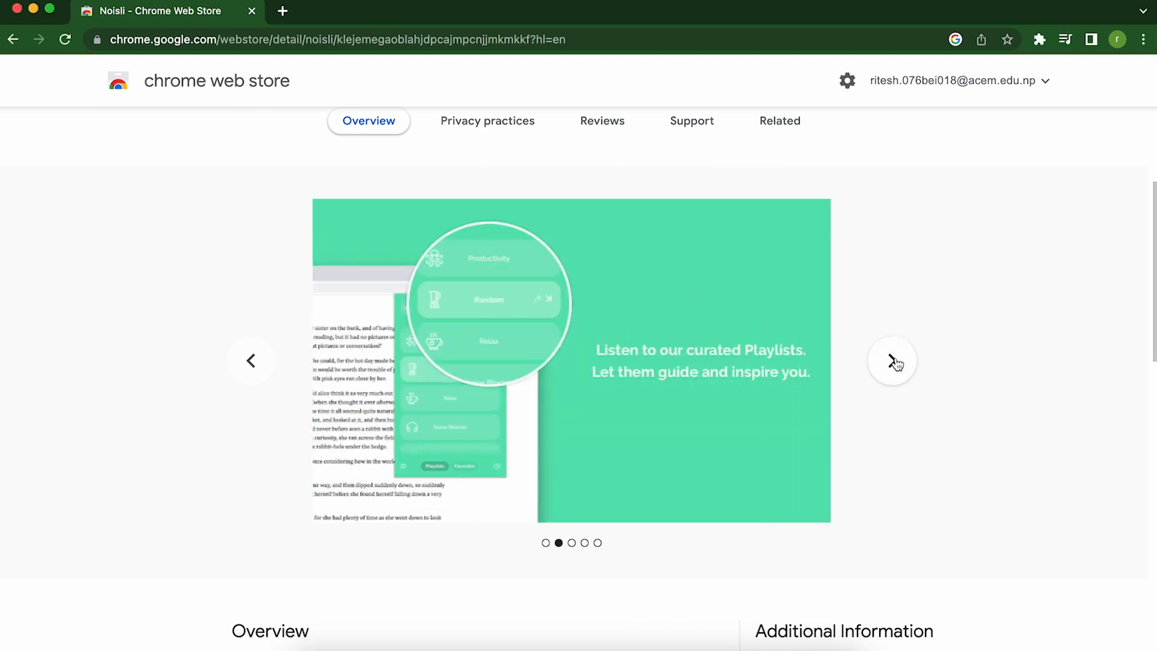
{"action": "left_click", "coordinate": [892, 361]}
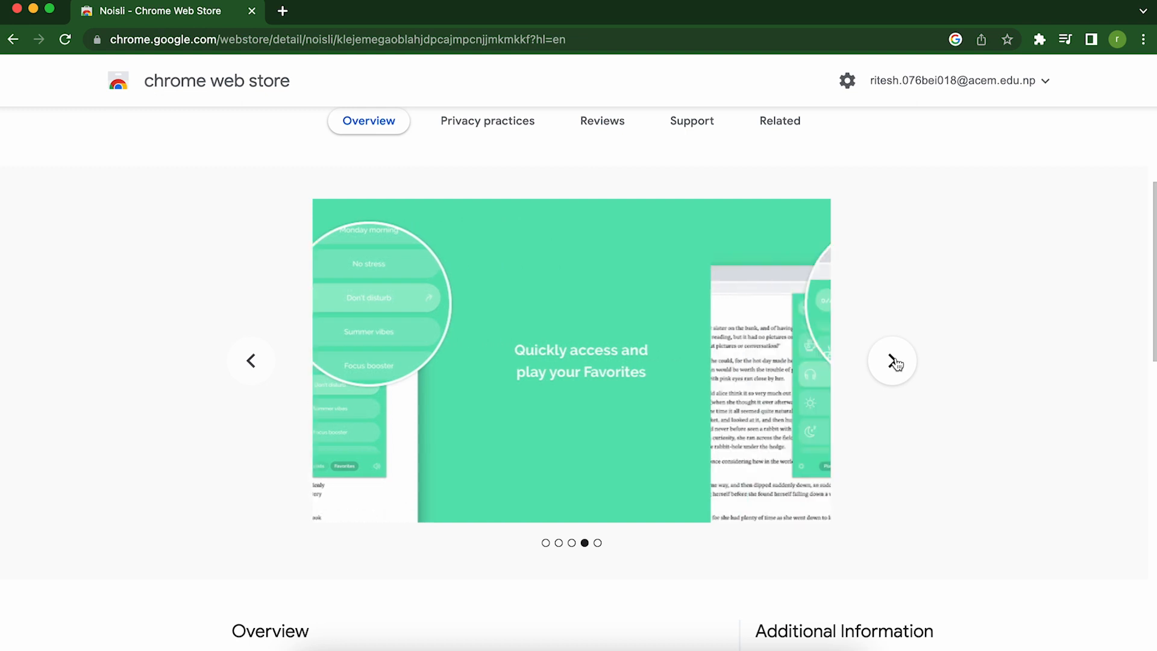
{"action": "left_click", "coordinate": [892, 361]}
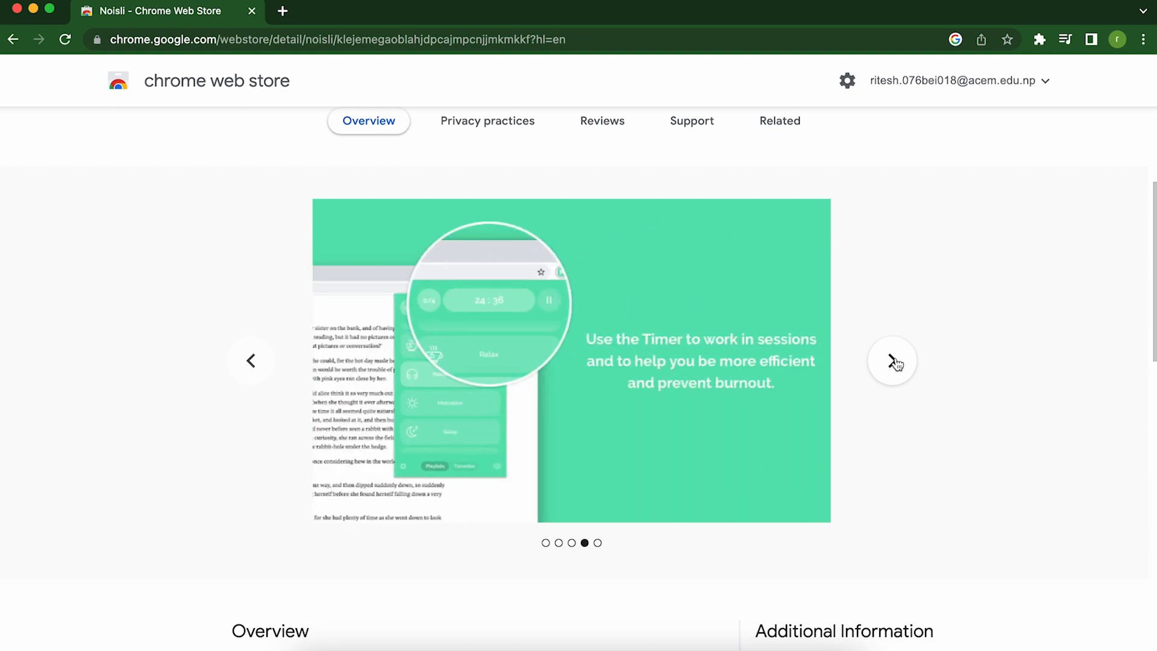
{"action": "left_click", "coordinate": [891, 361]}
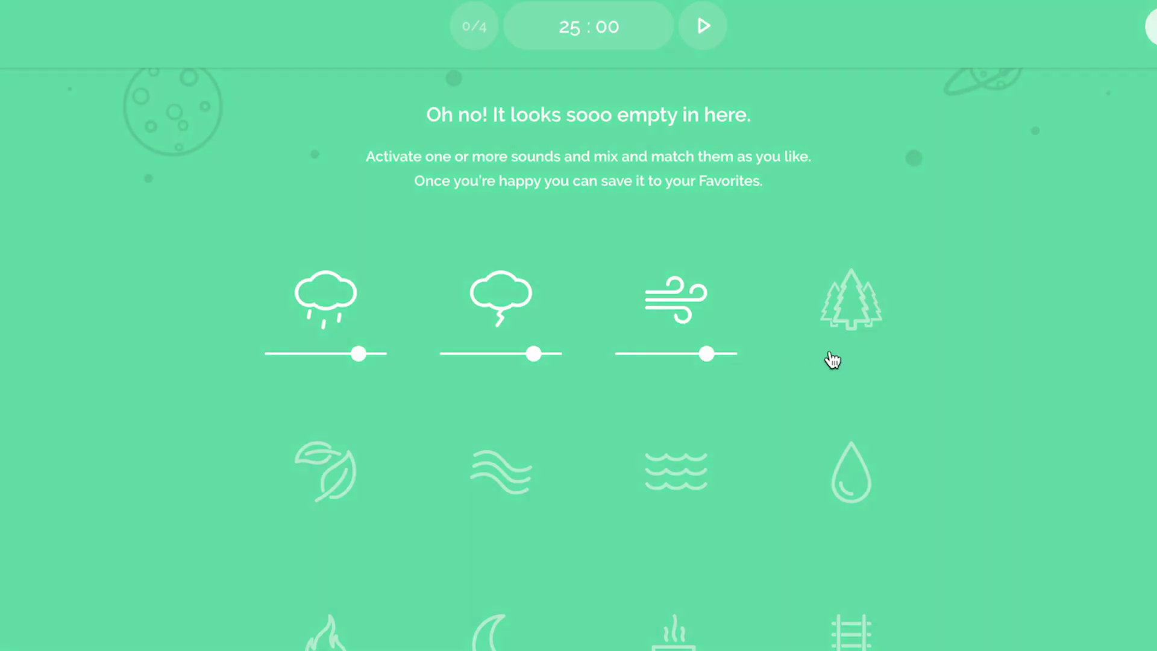
- Add forest, waves and coffee-cup sounds to the mix and start the 25-minute timer
{"action": "left_click", "coordinate": [851, 299]}
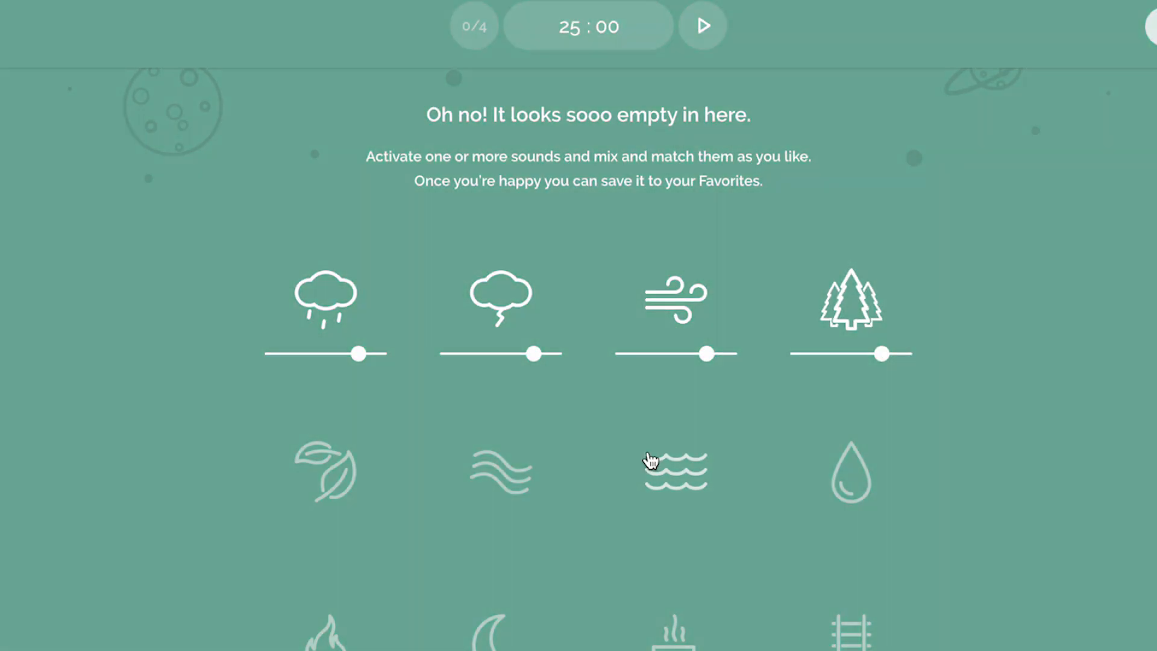
{"action": "left_click", "coordinate": [673, 450]}
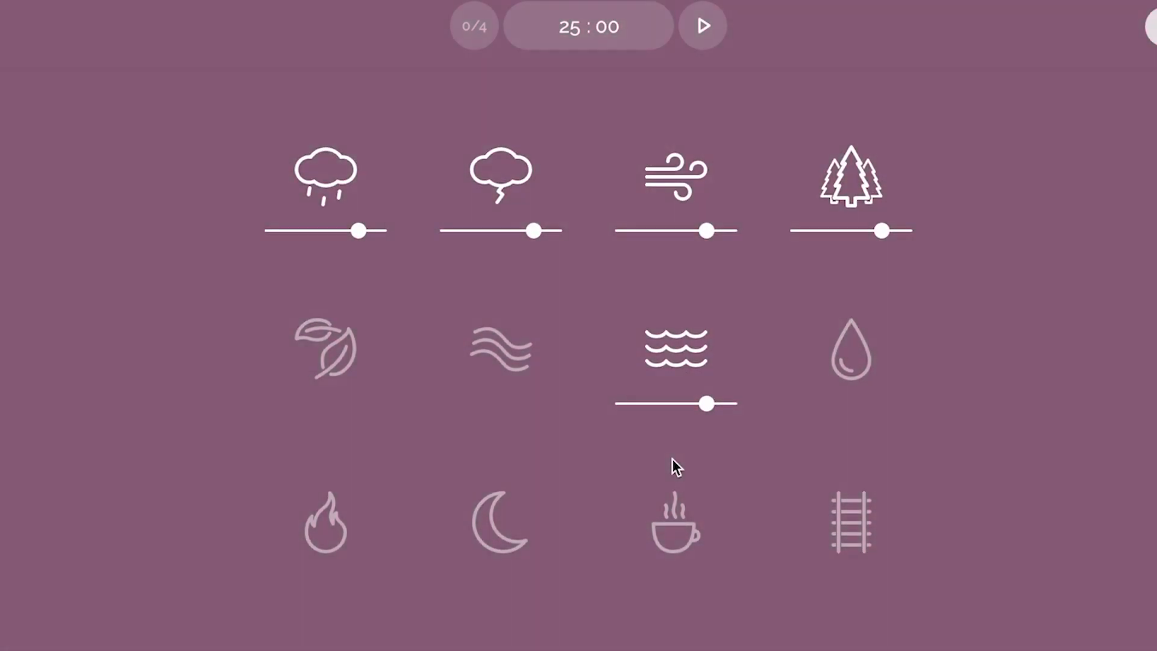
{"action": "scroll", "scroll_direction": "down", "scroll_amount": 3}
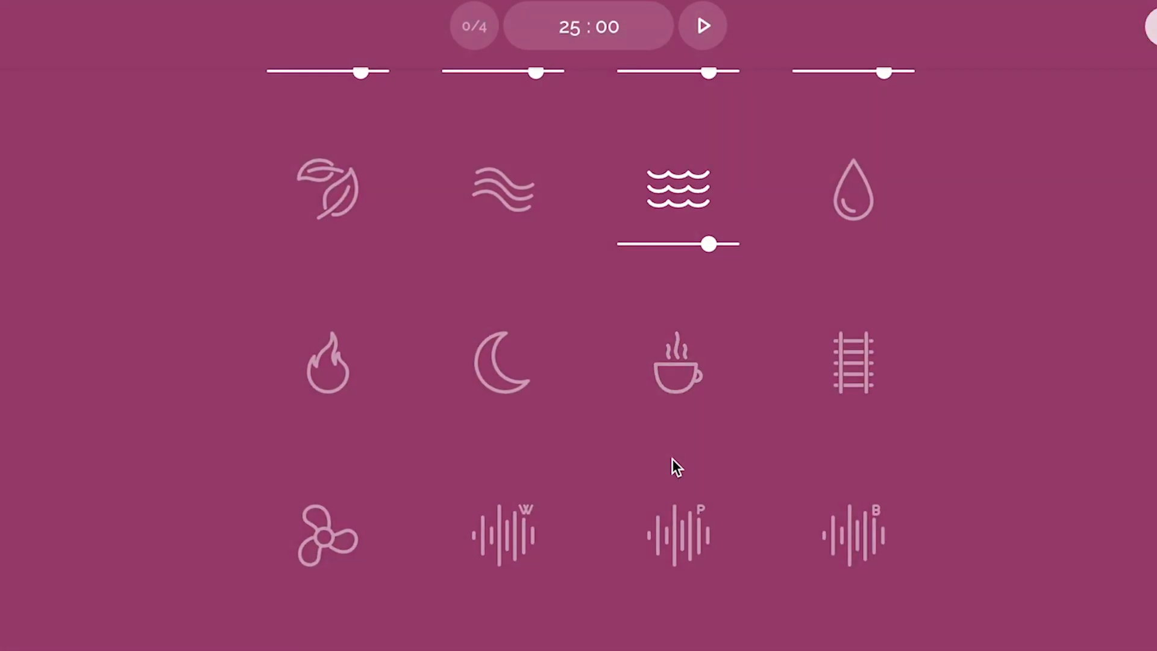
{"action": "left_click", "coordinate": [678, 365]}
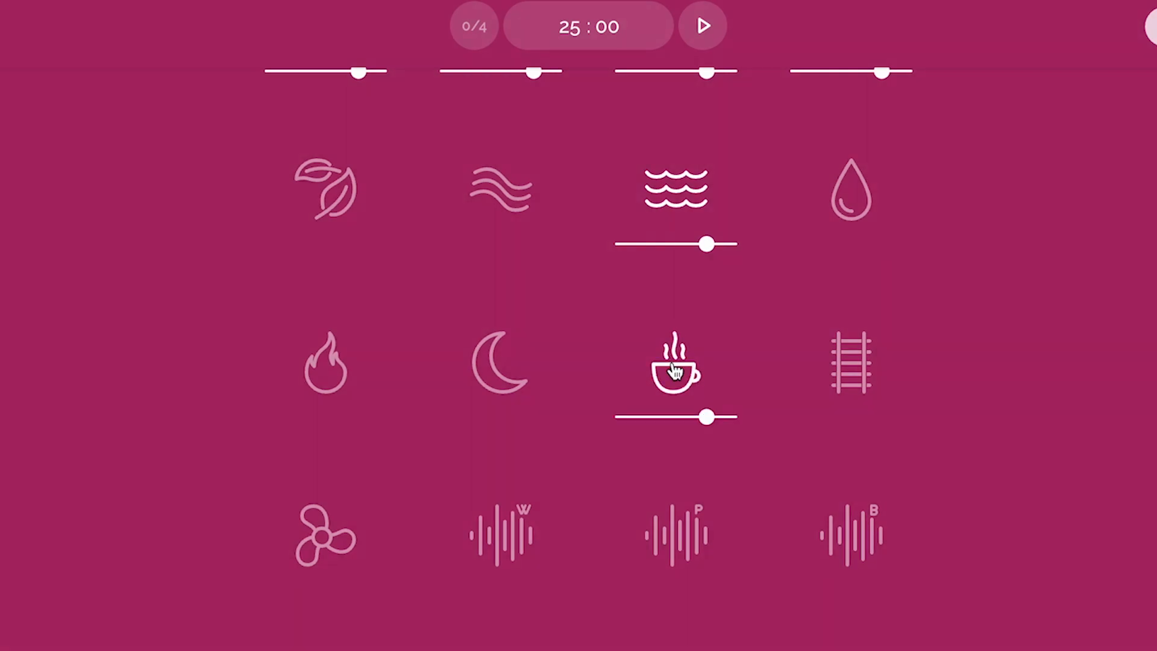
{"action": "mouse_move", "coordinate": [969, 279]}
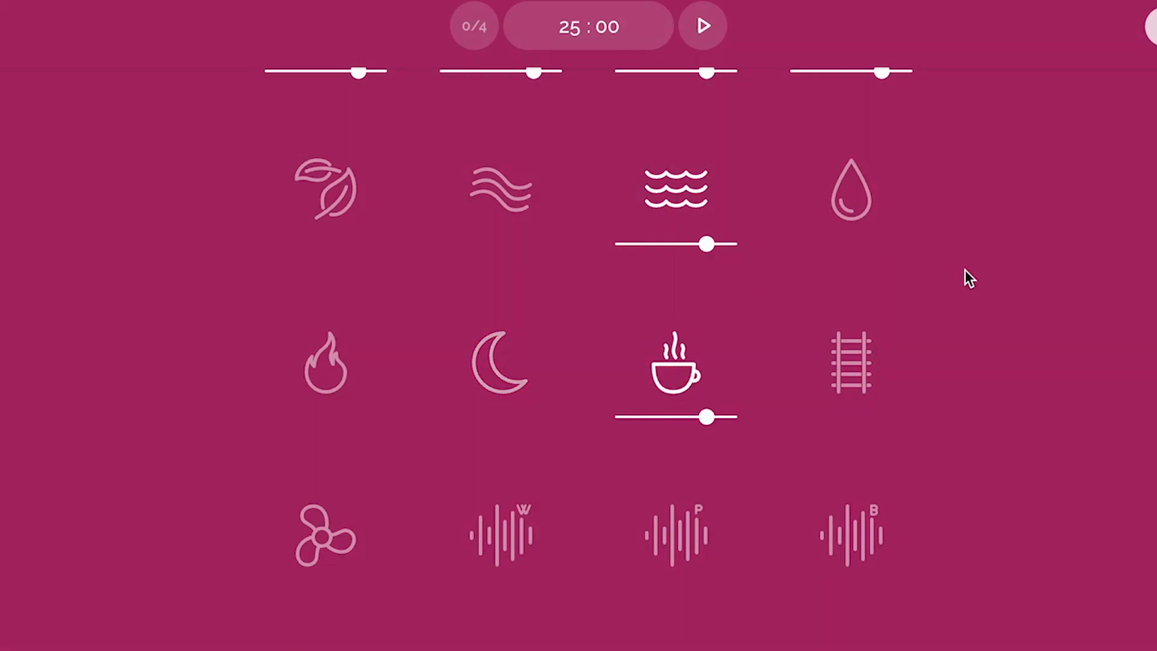
{"action": "left_click", "coordinate": [702, 26]}
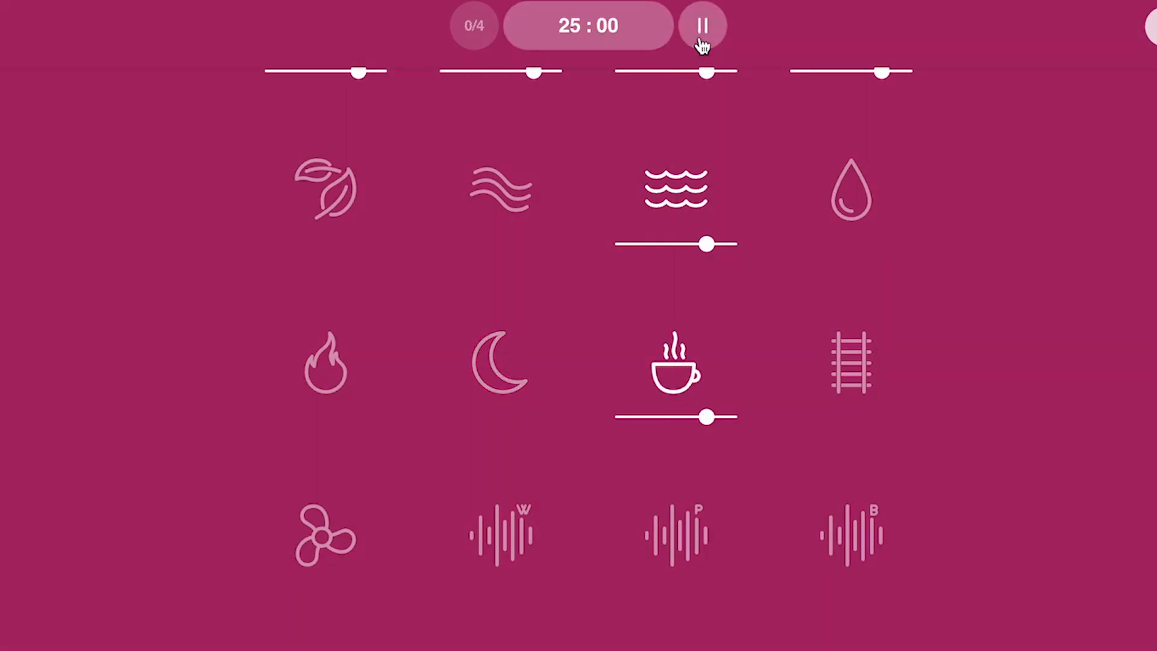
{"action": "left_click", "coordinate": [701, 25]}
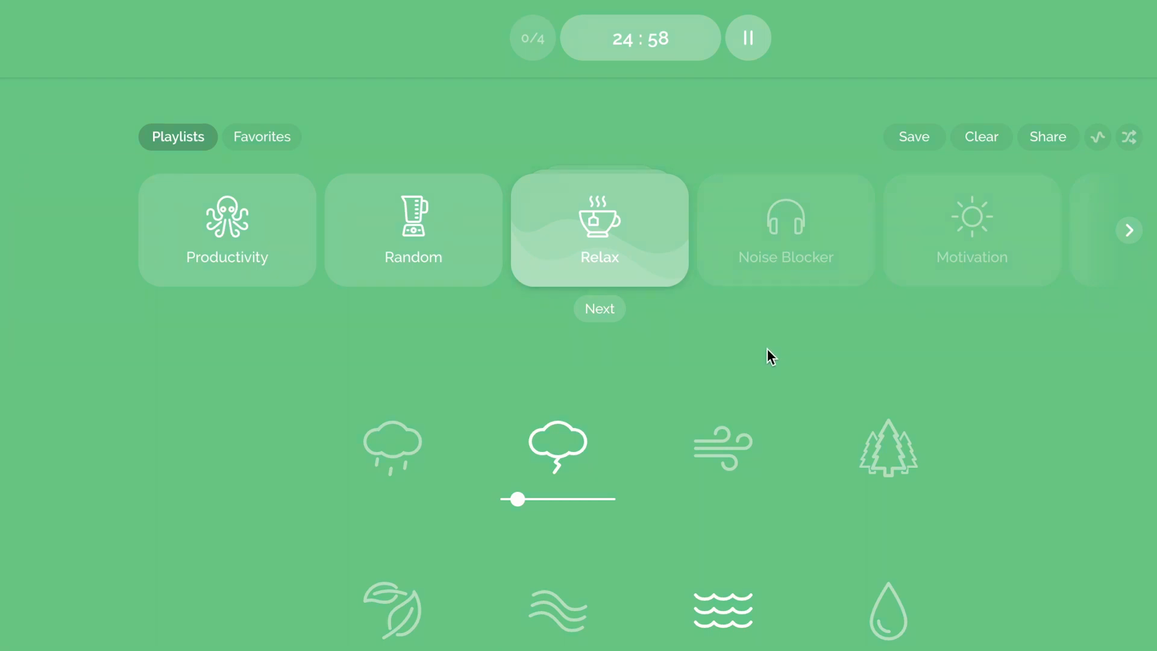
- Scroll the playlists past Motivation to Writing, then show the Noisli toolbar popup
{"action": "left_click", "coordinate": [1128, 230]}
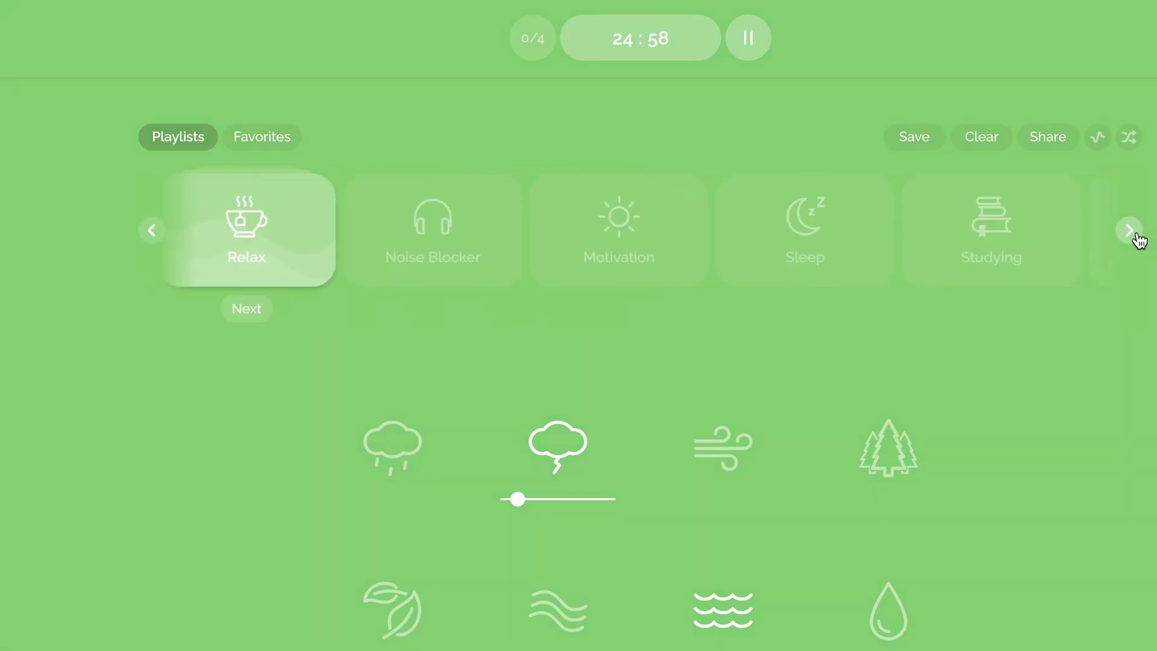
{"action": "left_click", "coordinate": [1128, 229]}
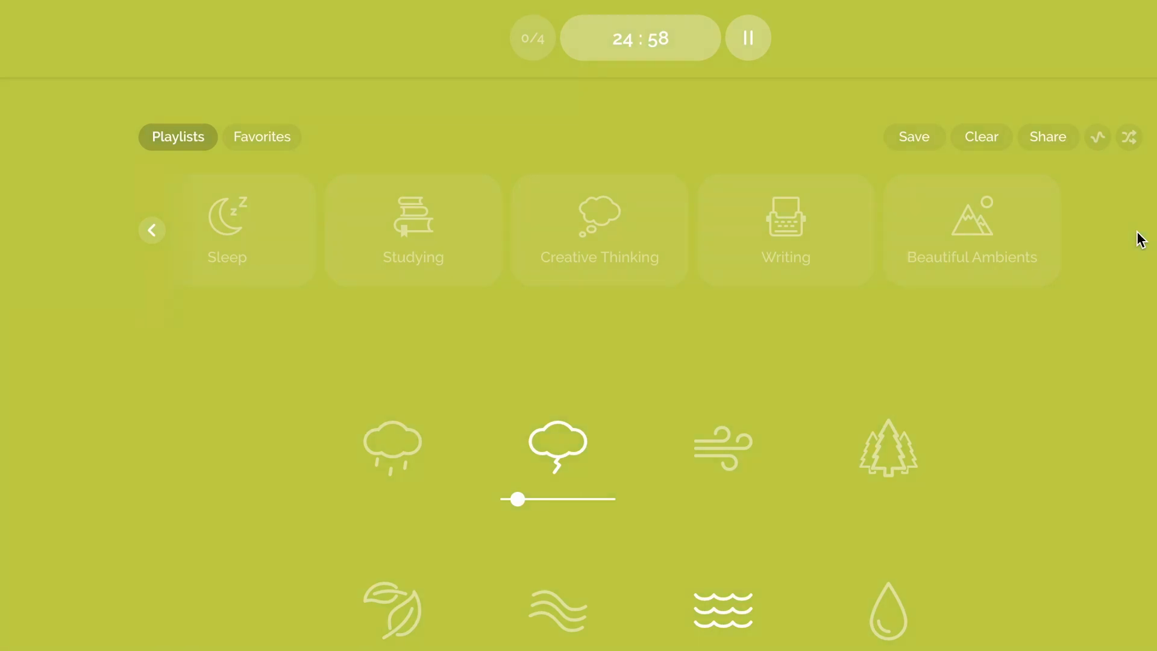
{"action": "left_click", "coordinate": [1036, 40]}
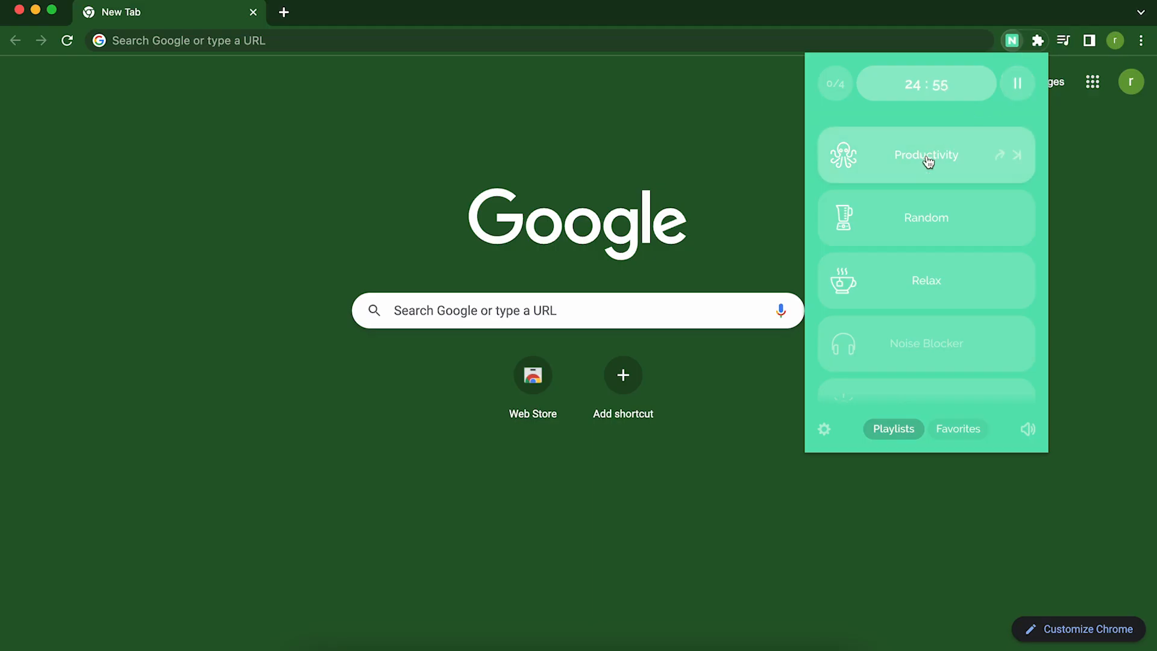
{"action": "mouse_move", "coordinate": [926, 217]}
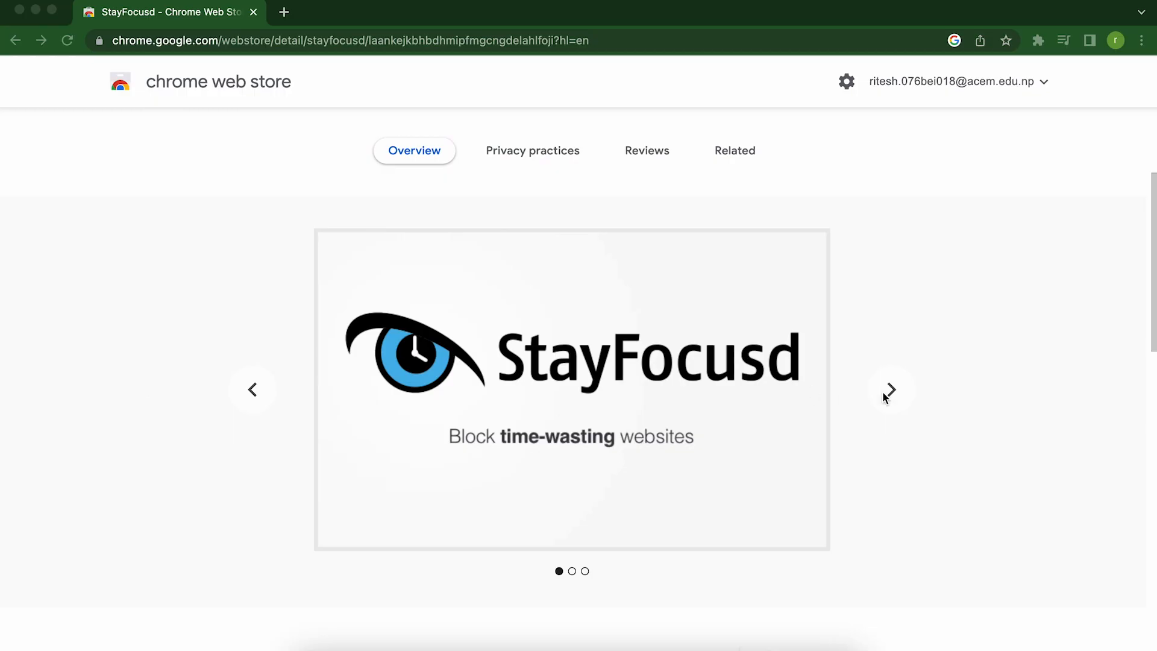
- View the StayFocusd settings screenshots, then scroll the Amazon electronics results page
{"action": "left_click", "coordinate": [891, 390]}
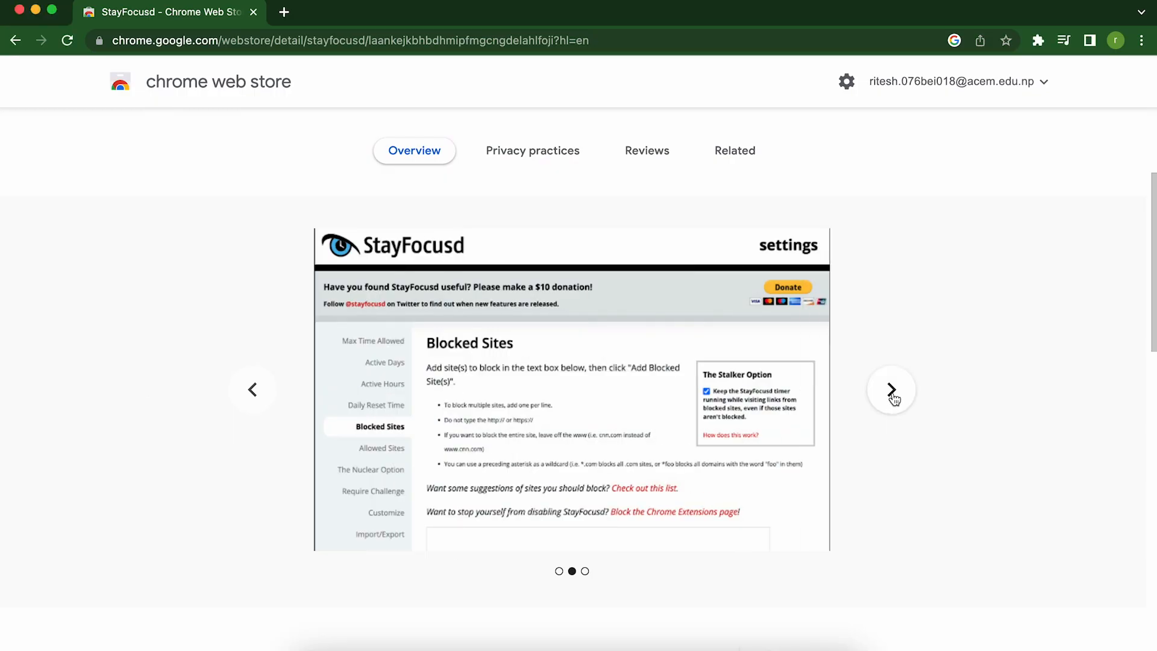
{"action": "left_click", "coordinate": [891, 390]}
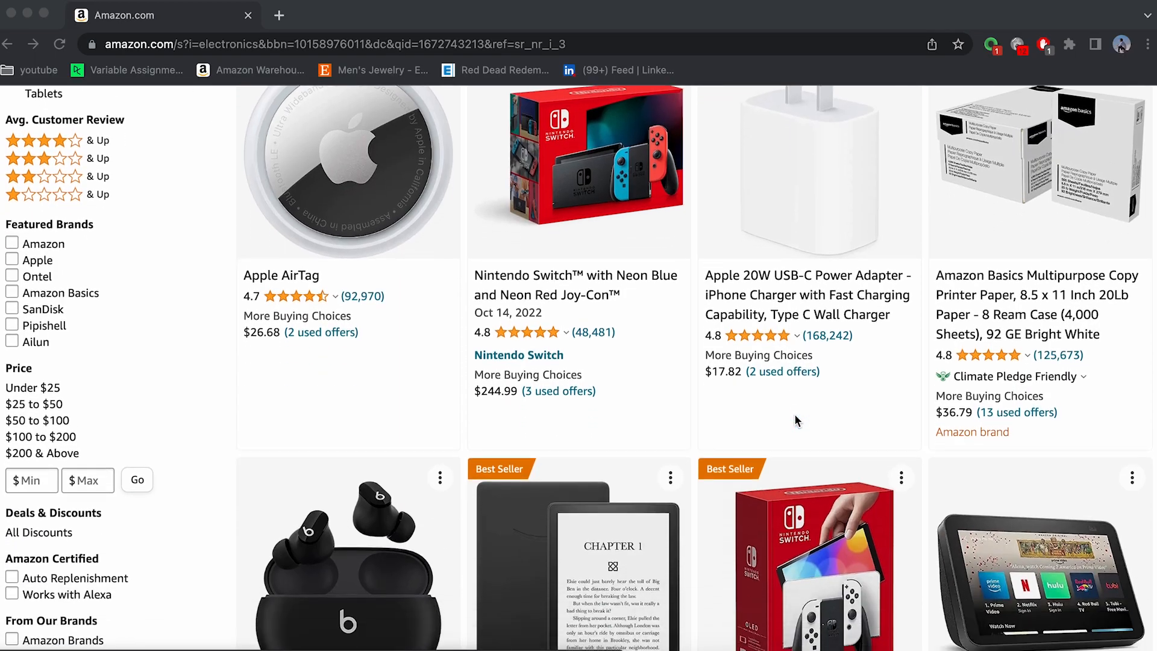
{"action": "scroll", "scroll_direction": "down", "scroll_amount": 3}
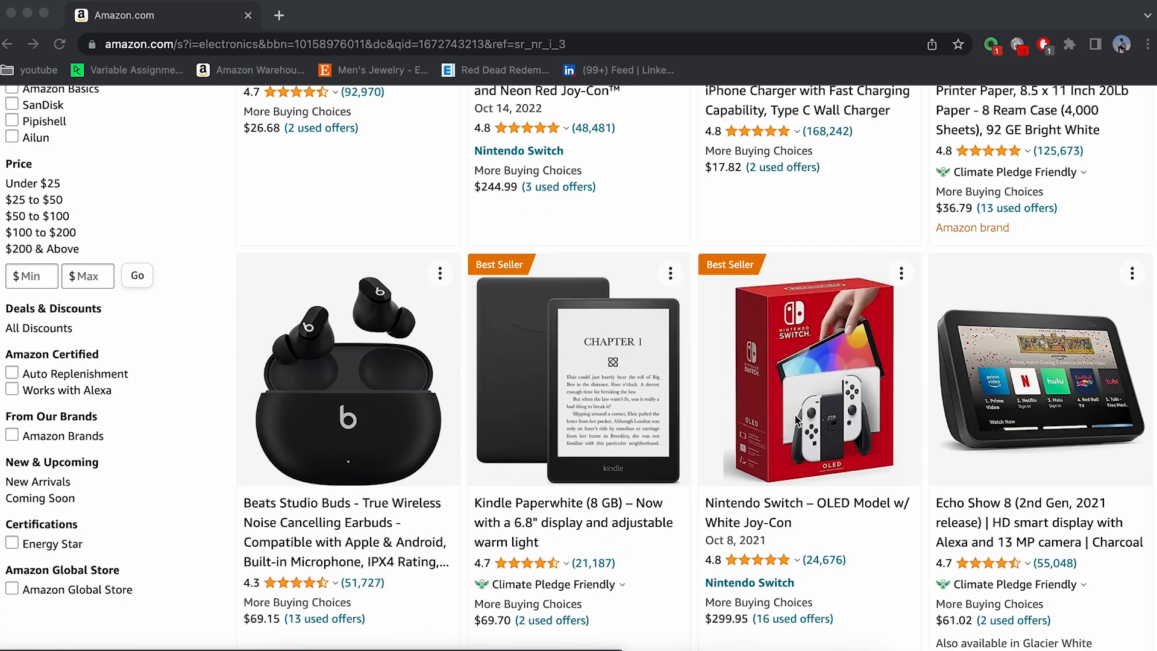
{"action": "scroll", "scroll_direction": "down", "scroll_amount": 3}
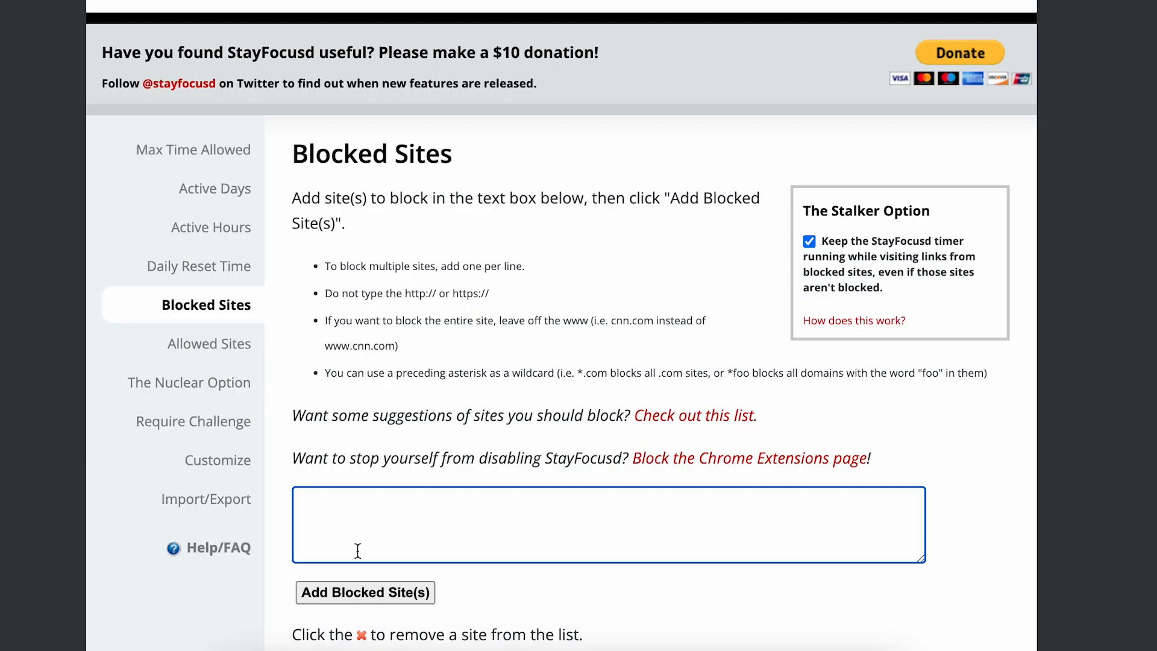
- Add youtube.com as a blocked site and scroll to confirm it is listed
{"action": "type", "text": "youtu"}
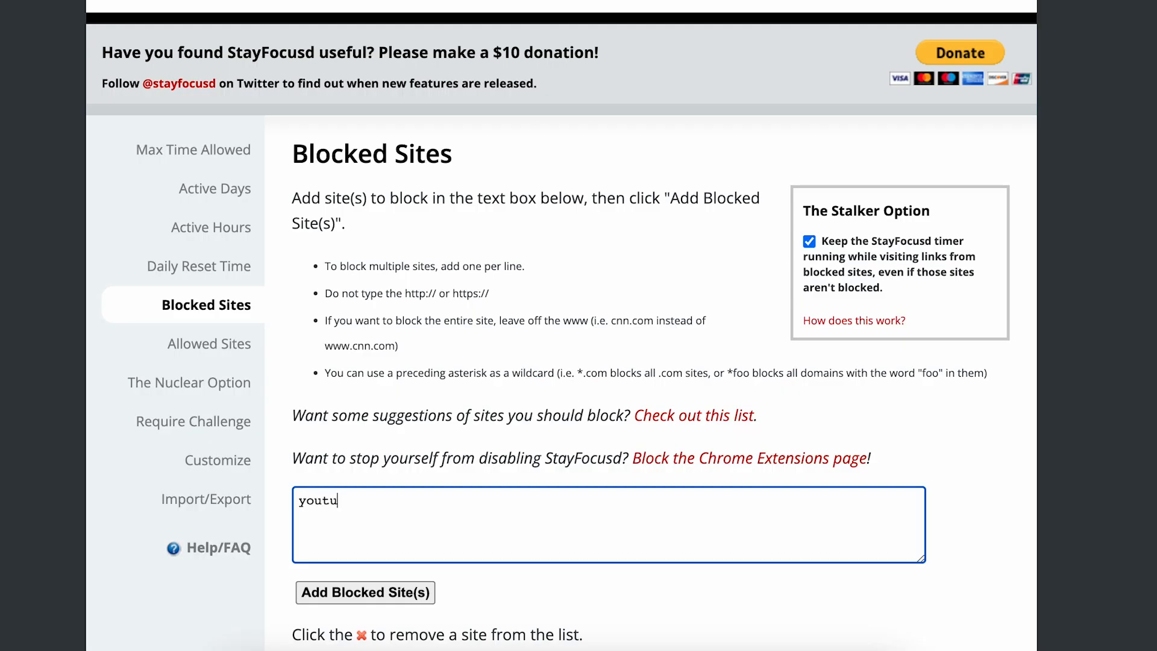
{"action": "type", "text": "be.com"}
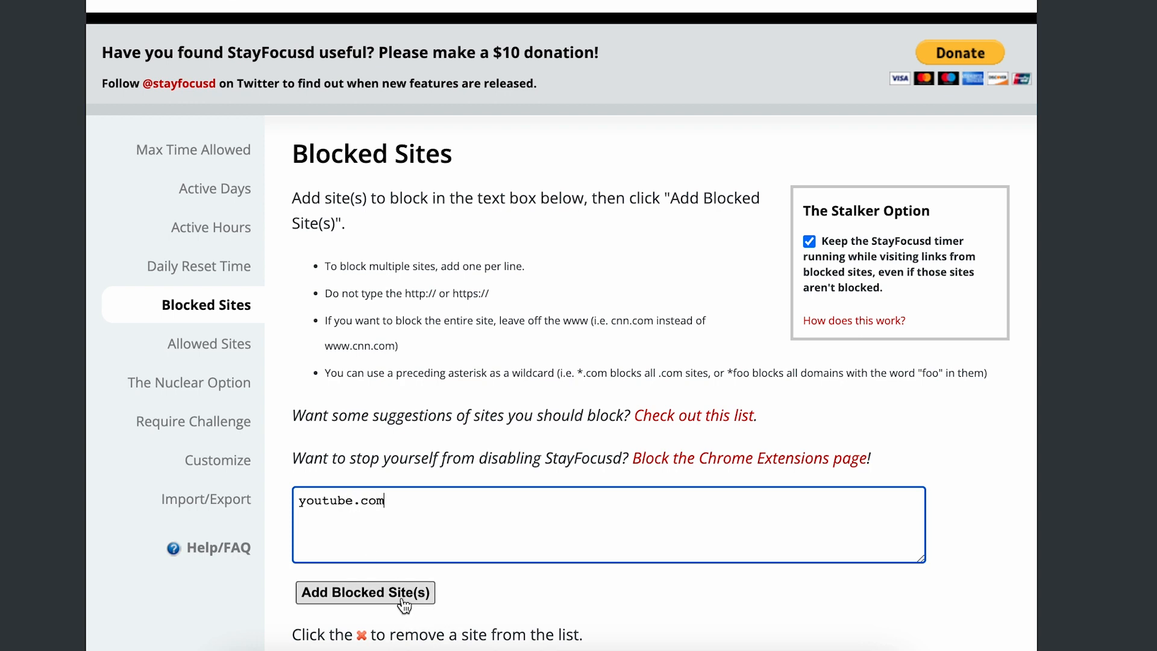
{"action": "left_click", "coordinate": [365, 592]}
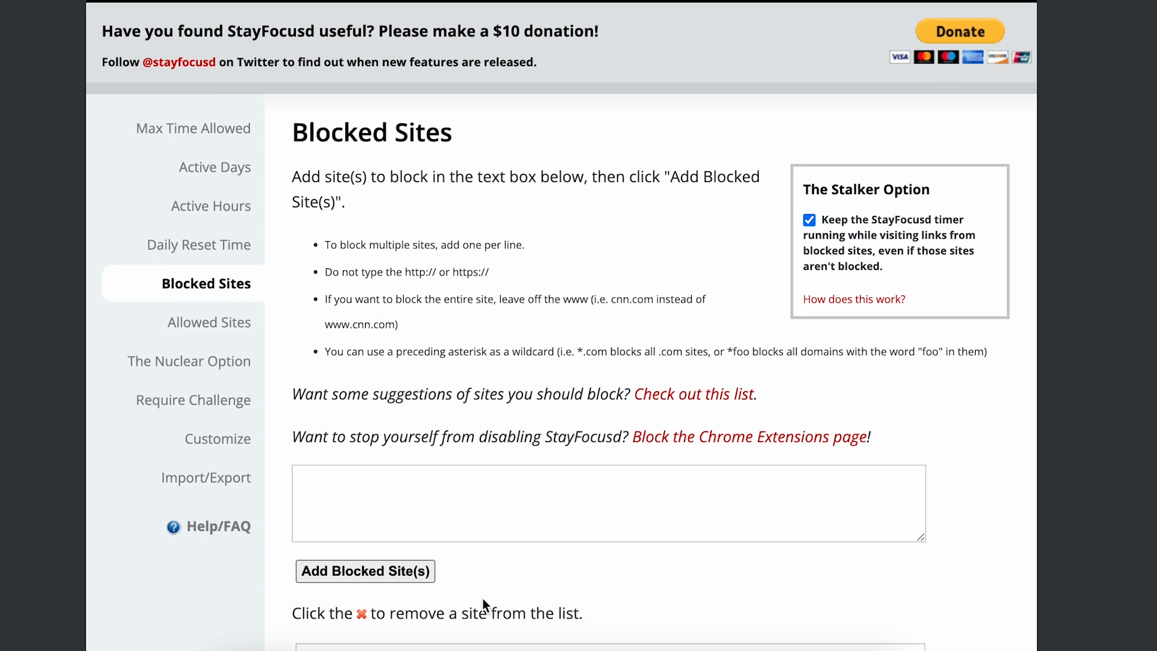
{"action": "scroll", "scroll_direction": "down", "scroll_amount": 3}
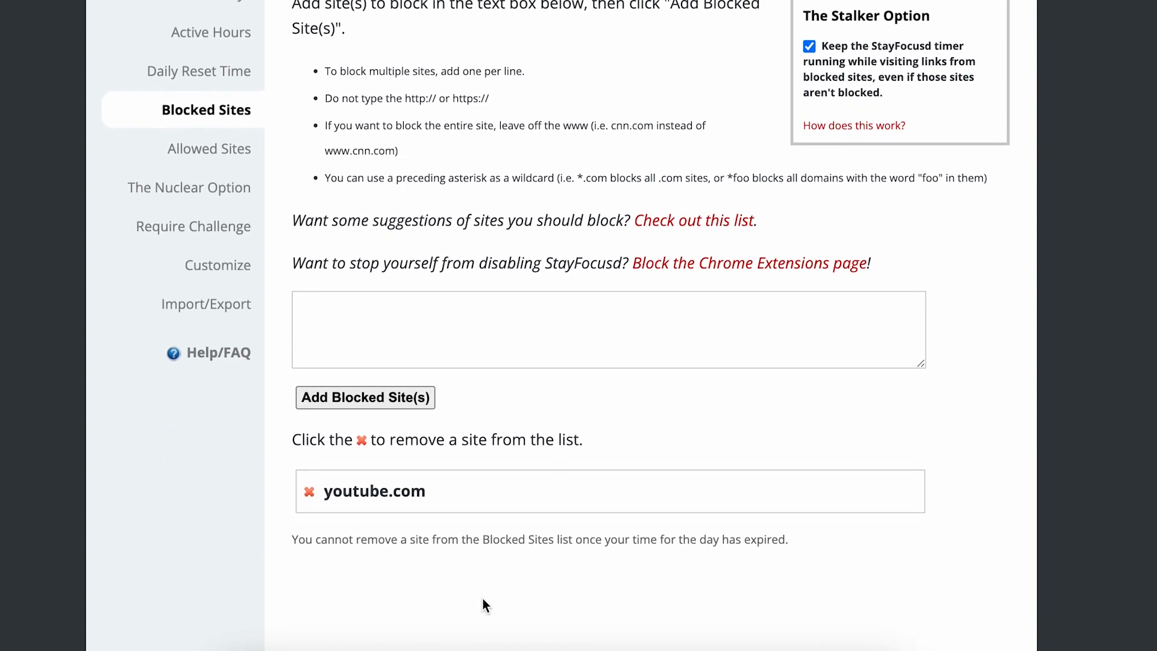
- Raise the maximum daily time allowed from 10 to 15 minutes, confirming every warning
{"action": "left_click", "coordinate": [184, 214]}
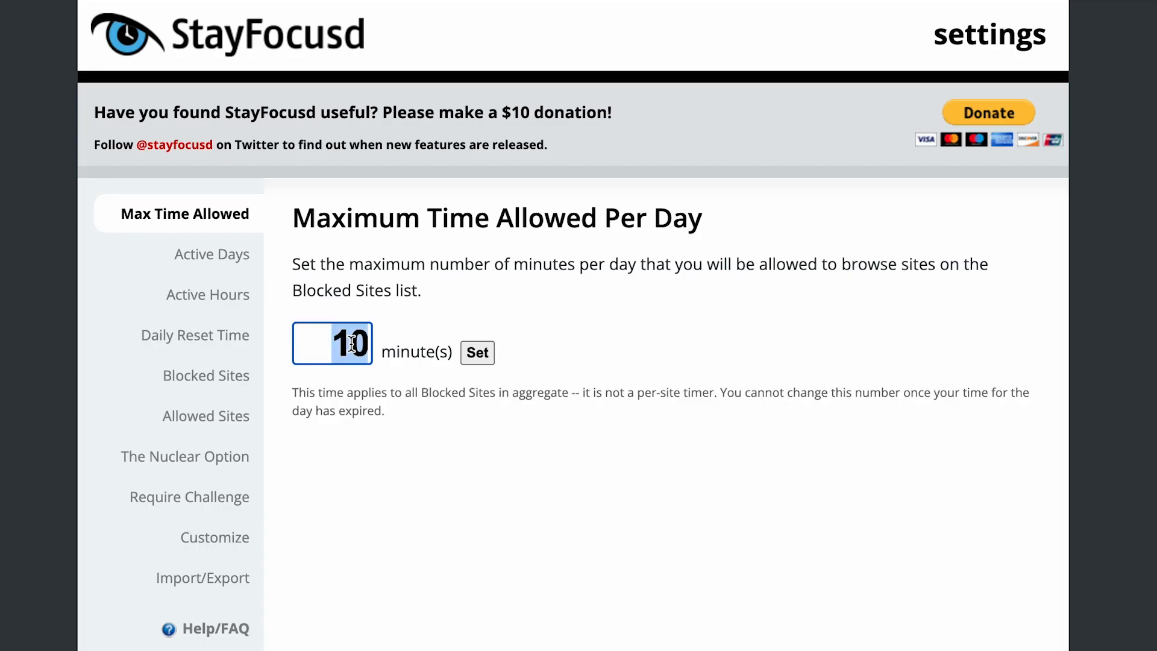
{"action": "key", "text": "Backspace"}
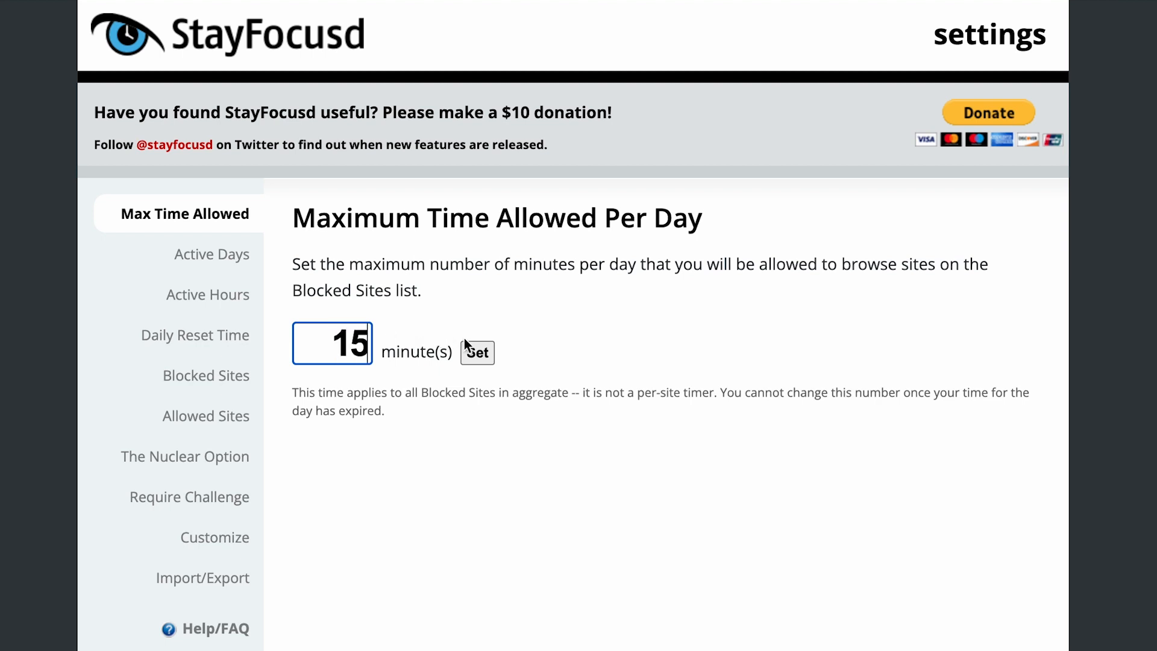
{"action": "left_click", "coordinate": [477, 352]}
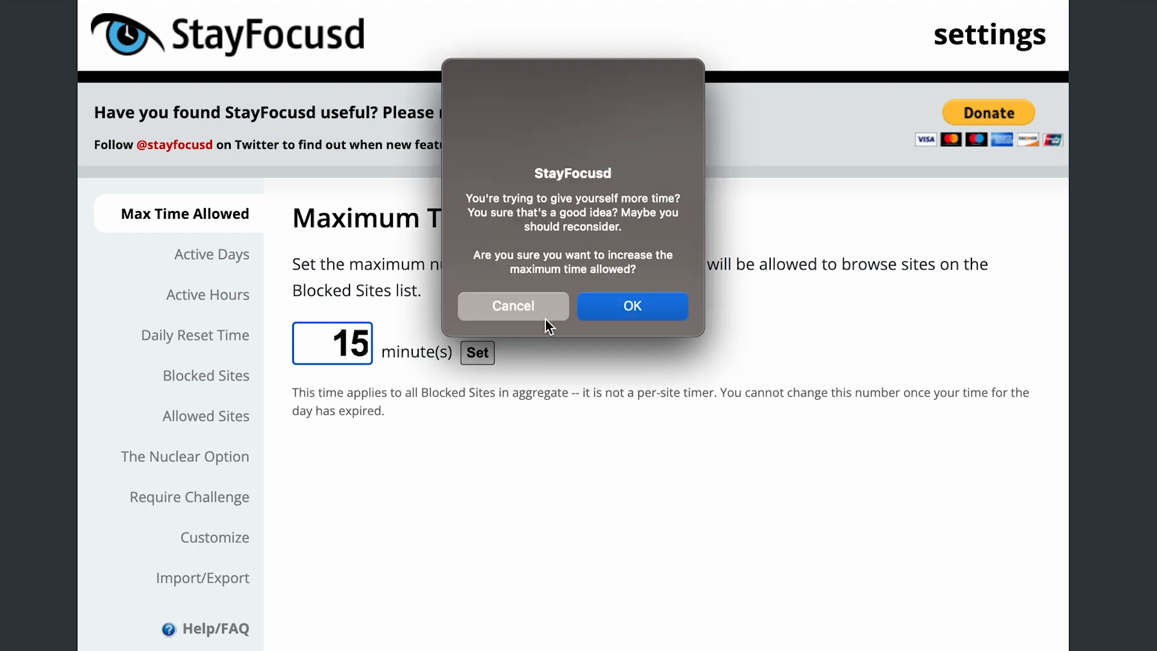
{"action": "left_click", "coordinate": [631, 306]}
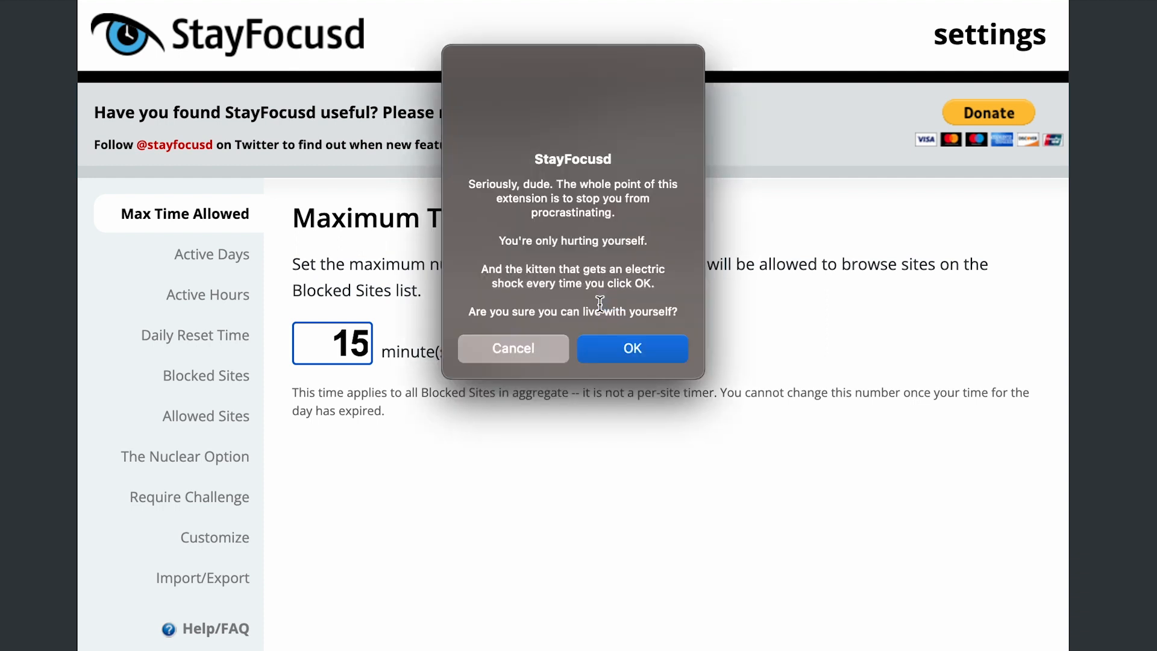
{"action": "left_click", "coordinate": [632, 348]}
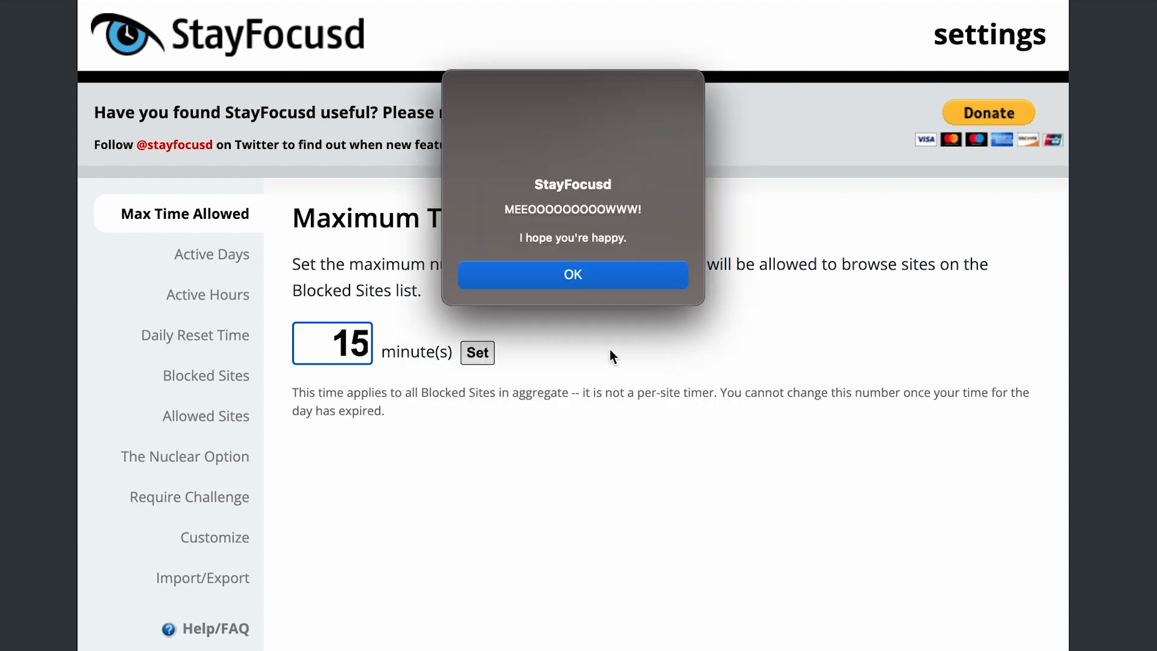
{"action": "left_click", "coordinate": [572, 274]}
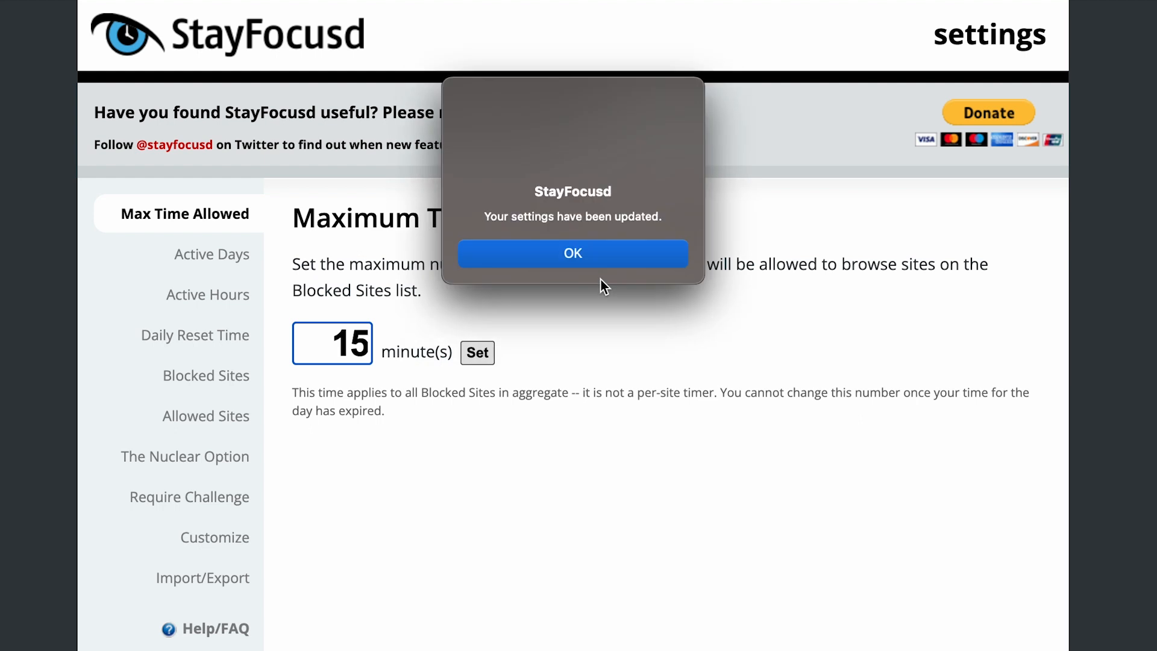
{"action": "left_click", "coordinate": [572, 254]}
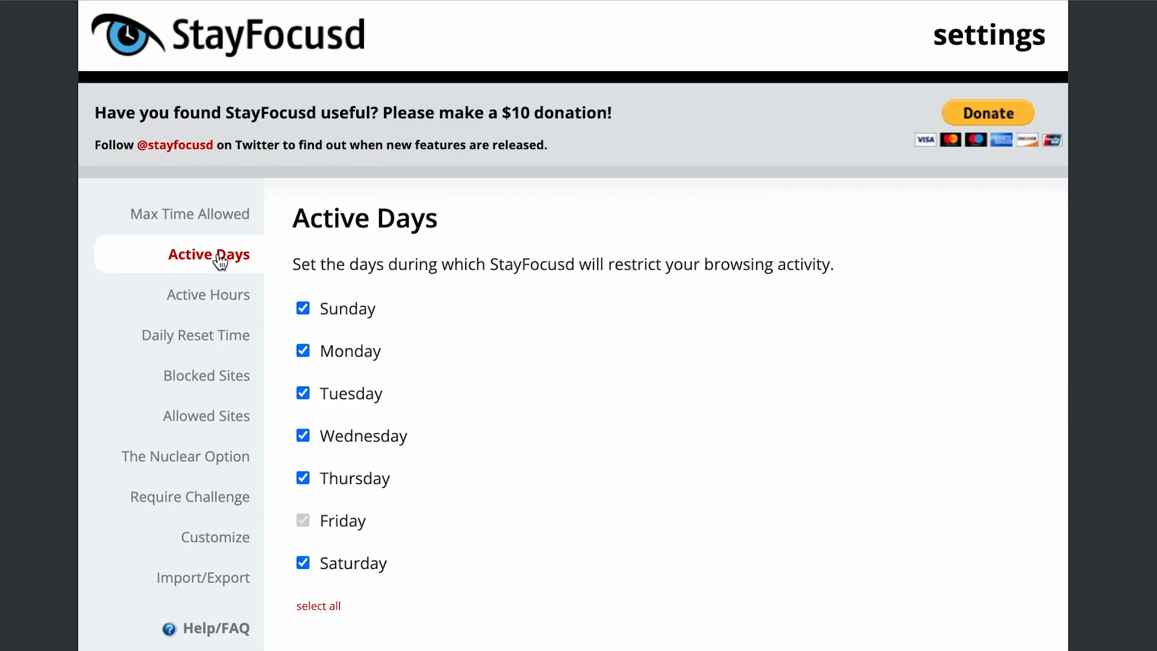
{"action": "mouse_move", "coordinate": [315, 456]}
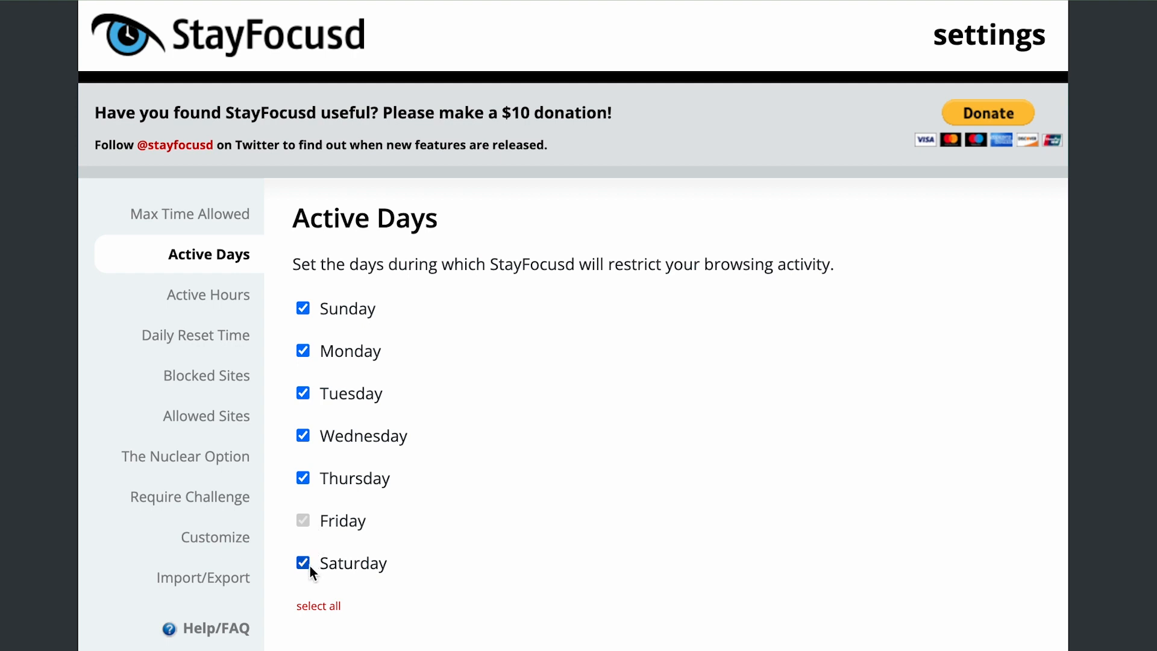
{"action": "mouse_move", "coordinate": [289, 520]}
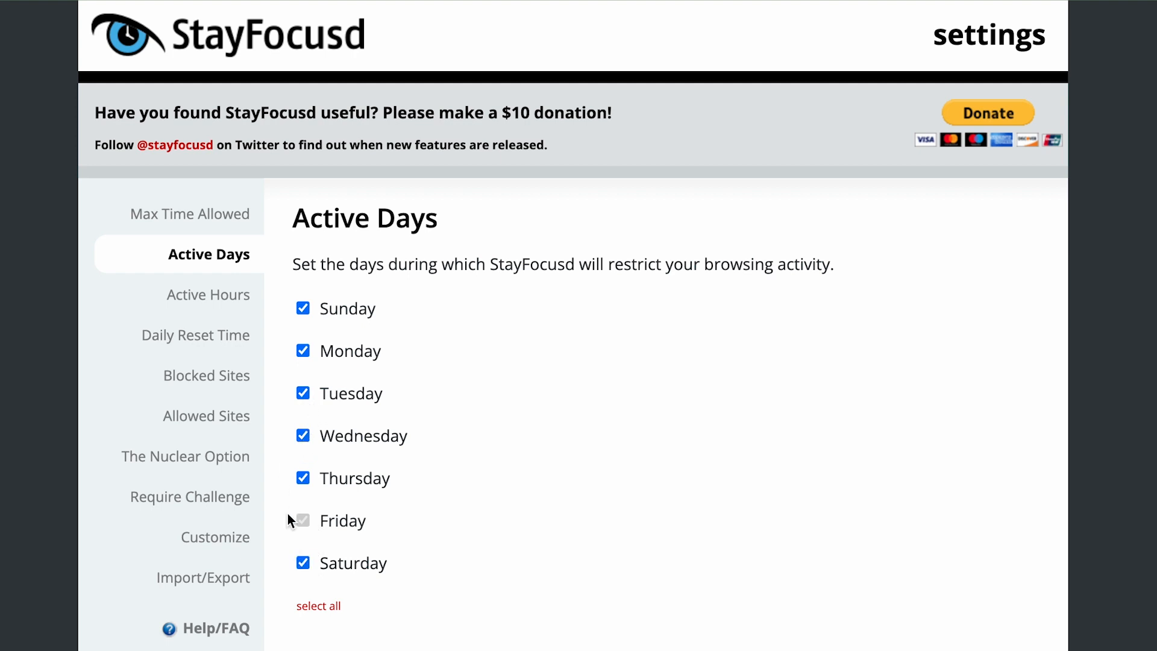
- Uncheck Saturday under Active Days and move on to the Active Hours settings
{"action": "left_click", "coordinate": [303, 562]}
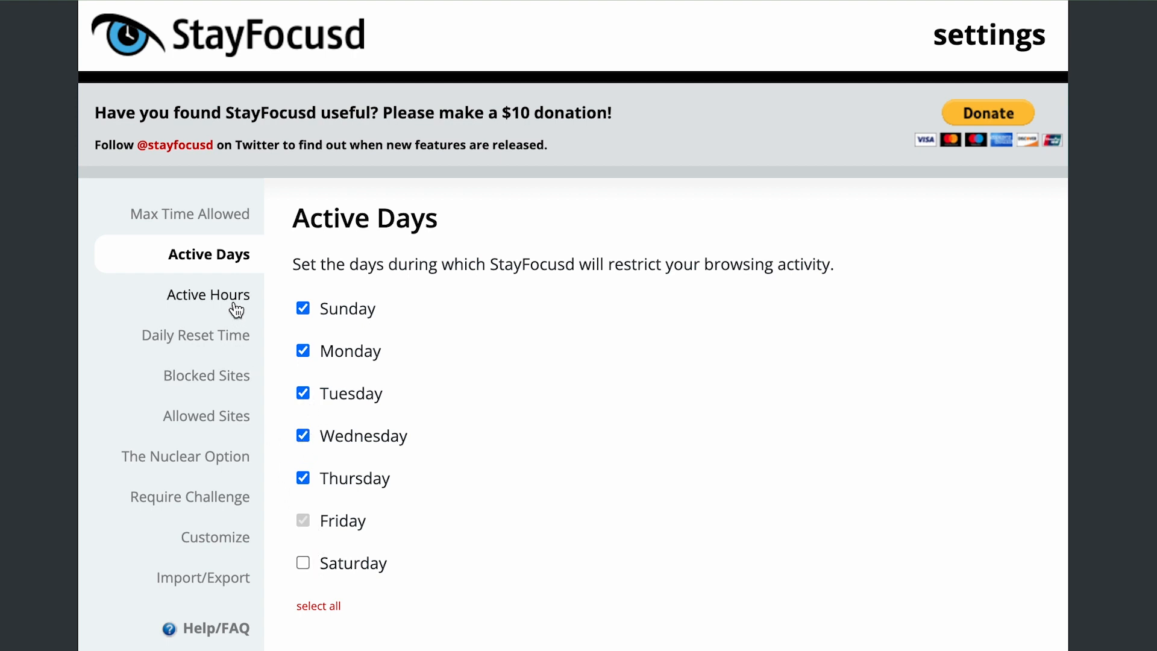
{"action": "left_click", "coordinate": [208, 295]}
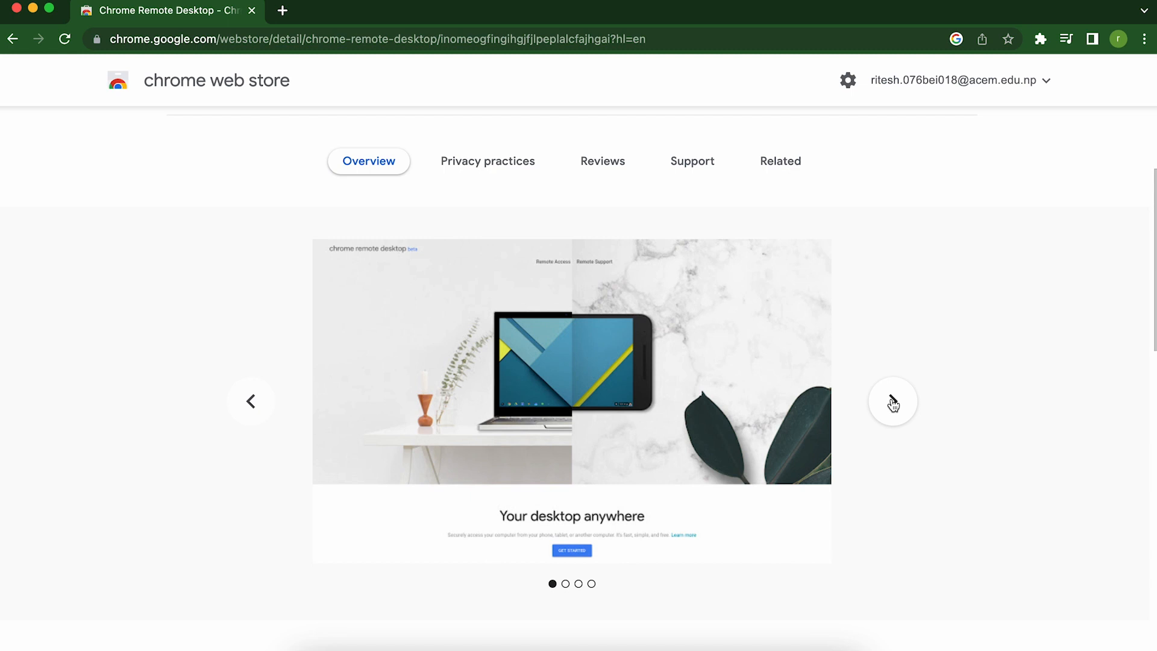
- Advance the Chrome Remote Desktop screenshot carousel by two slides
{"action": "left_click", "coordinate": [892, 400]}
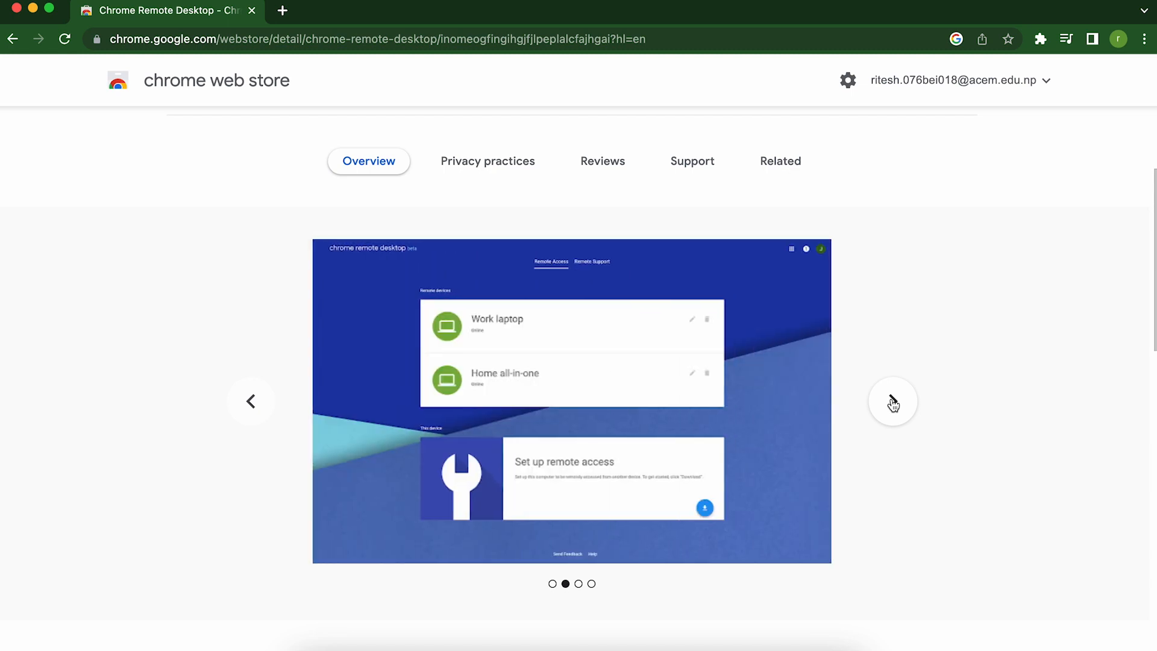
{"action": "left_click", "coordinate": [892, 401]}
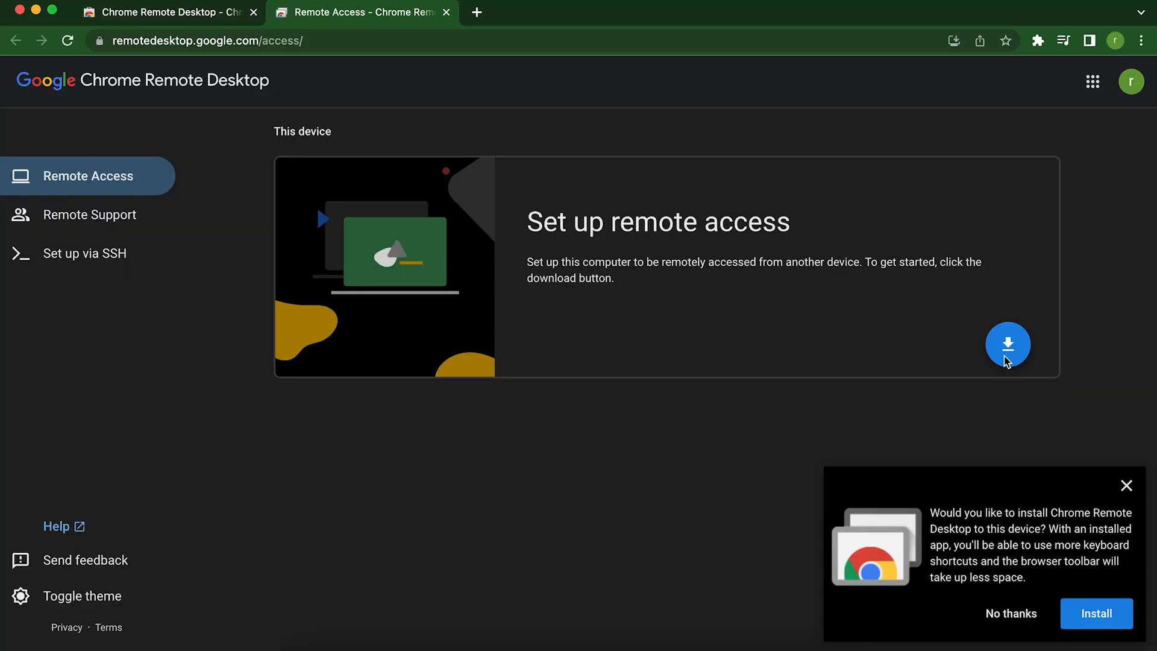
{"action": "left_click", "coordinate": [1008, 344]}
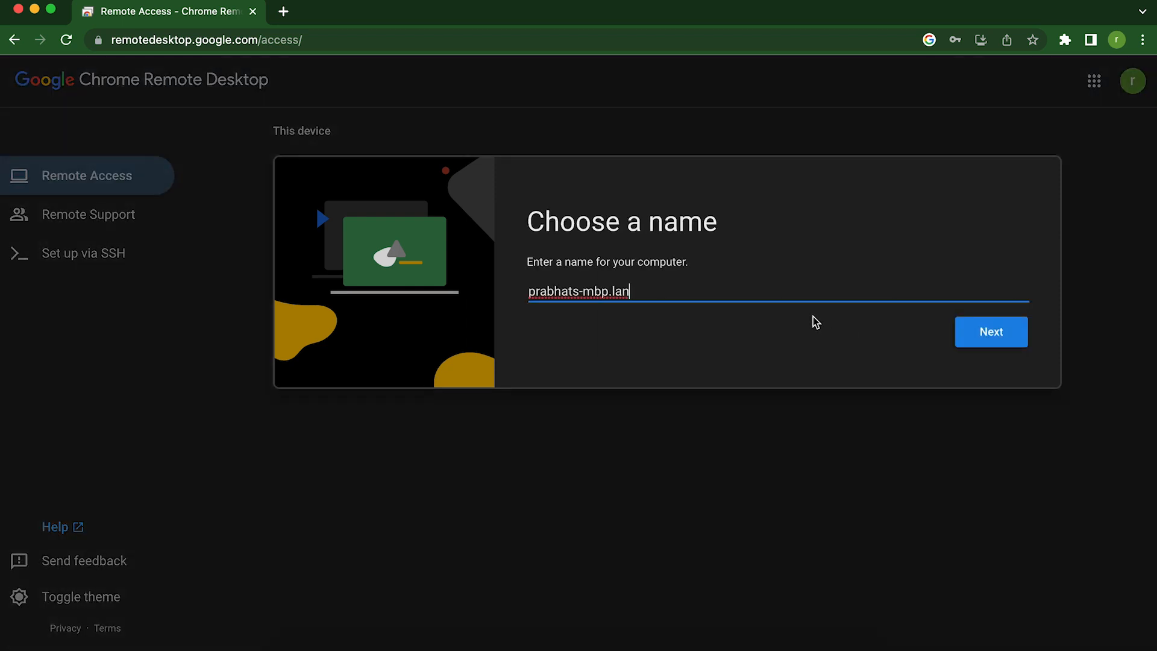
{"action": "left_click", "coordinate": [990, 331]}
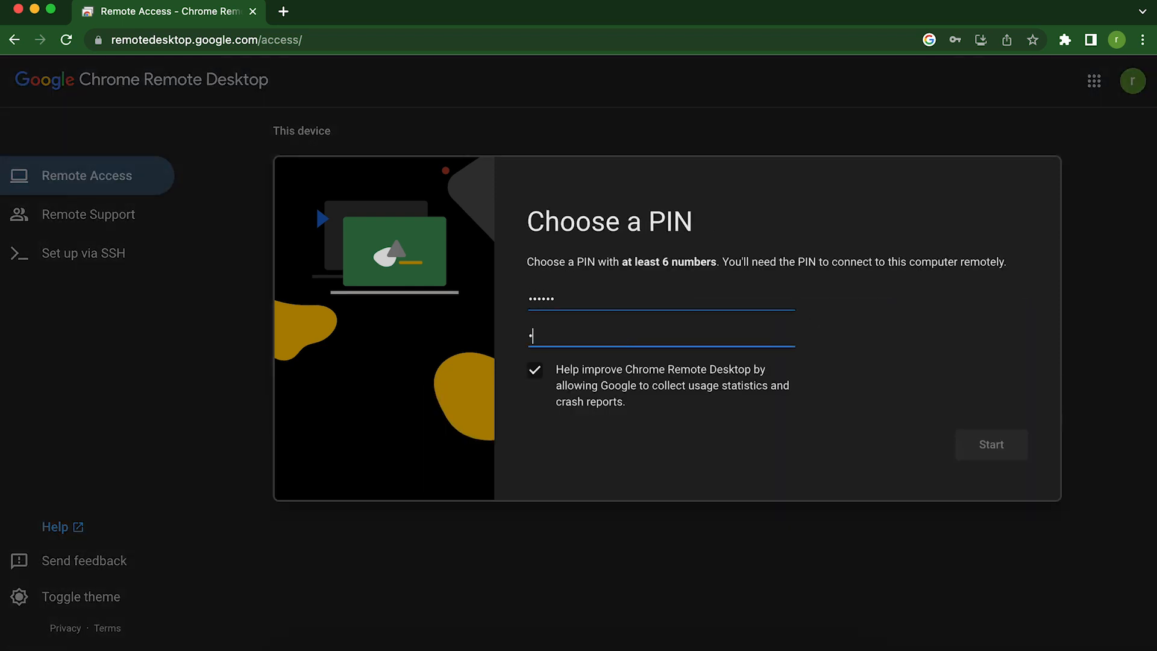
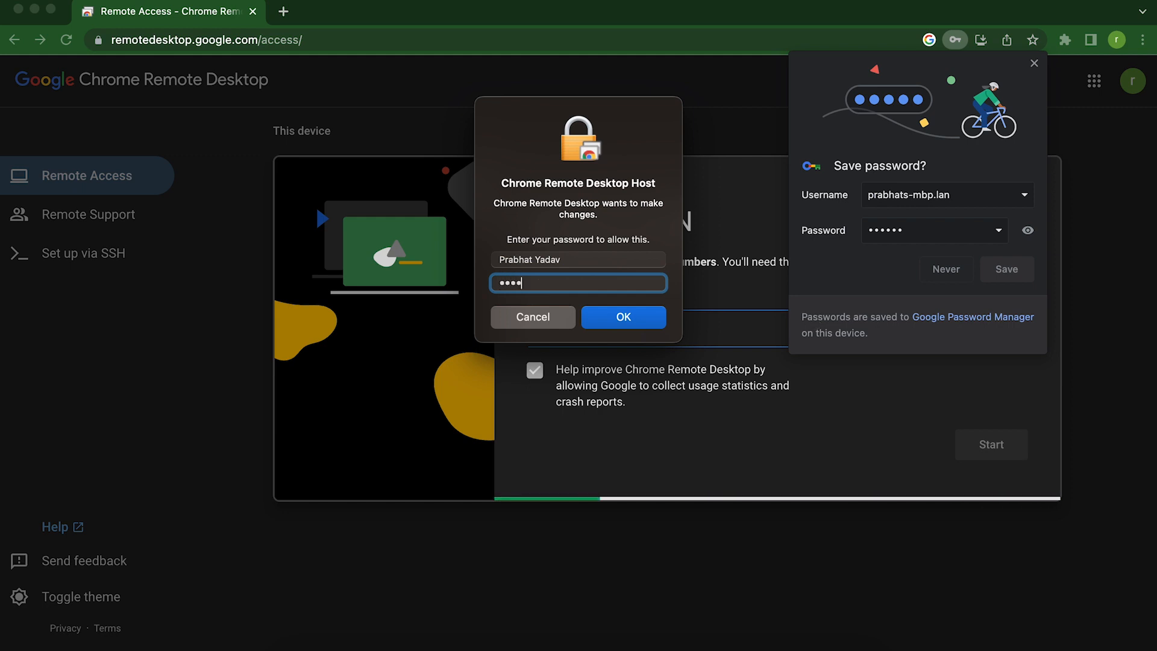
{"action": "left_click", "coordinate": [622, 317]}
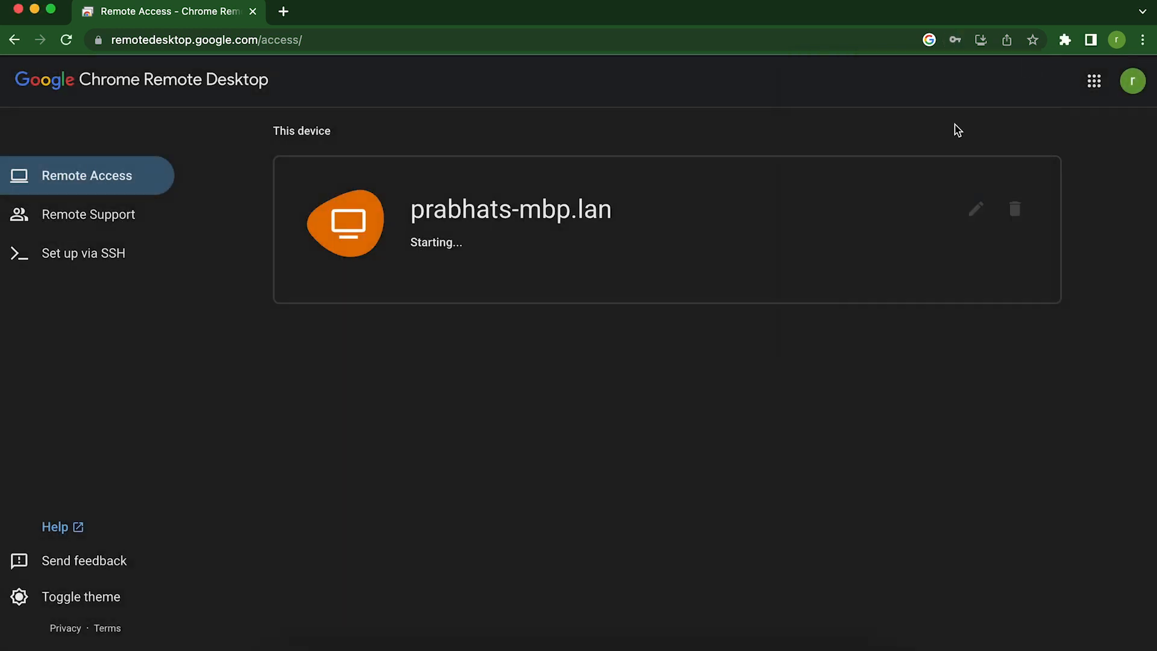